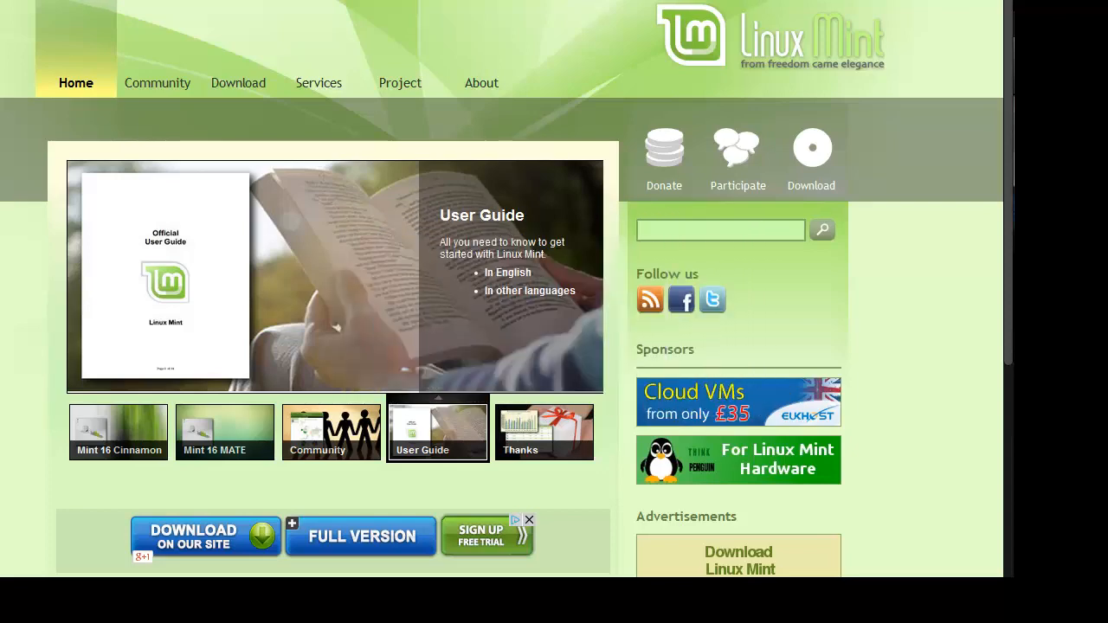
# - Go to the Linux Mint 16 Petra download page and scroll to the download links table
pyautogui.click(331, 433)
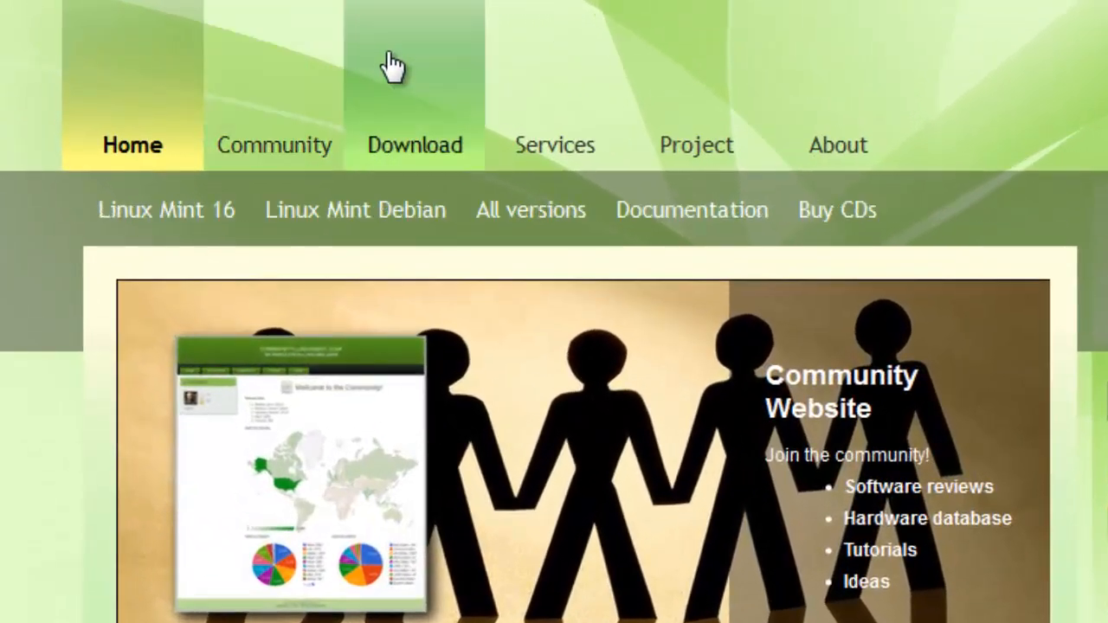
pyautogui.moveTo(423, 156)
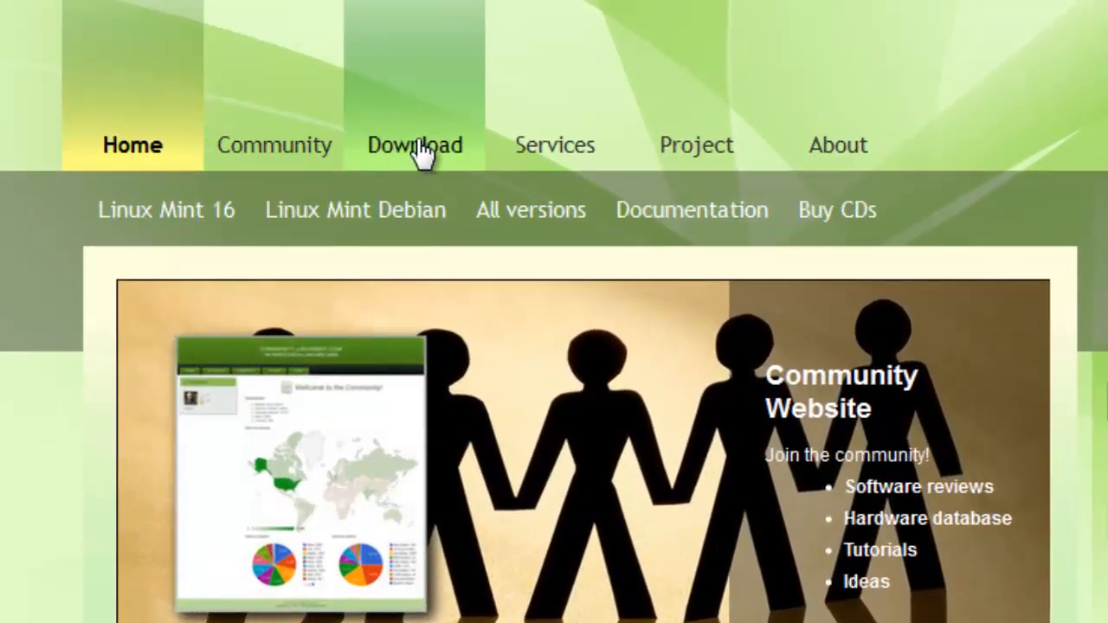
pyautogui.click(414, 146)
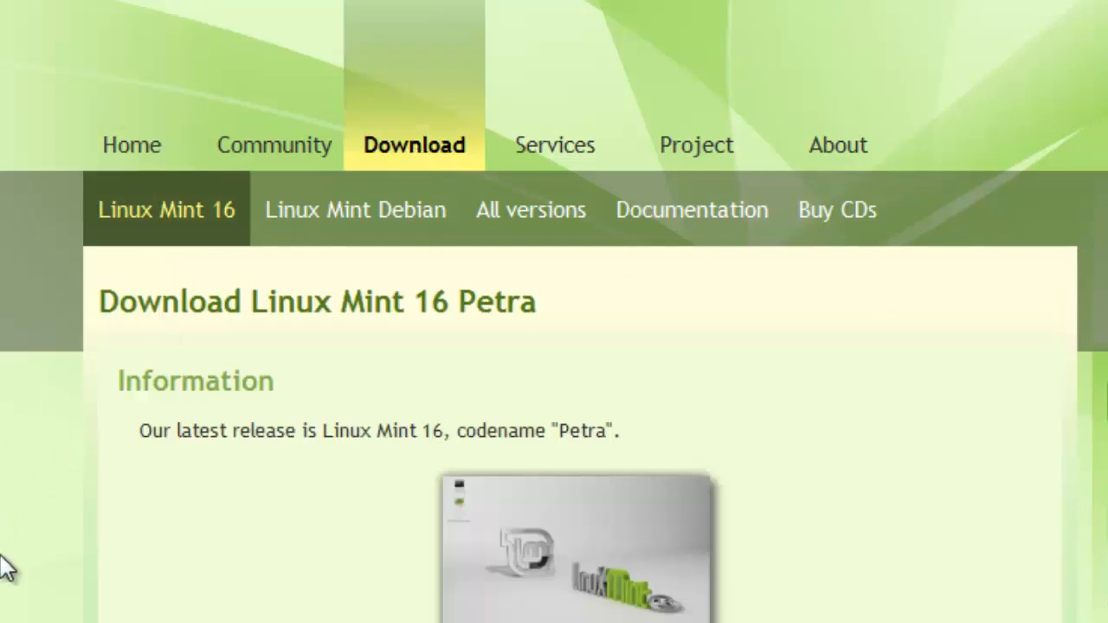
pyautogui.scroll(-3)
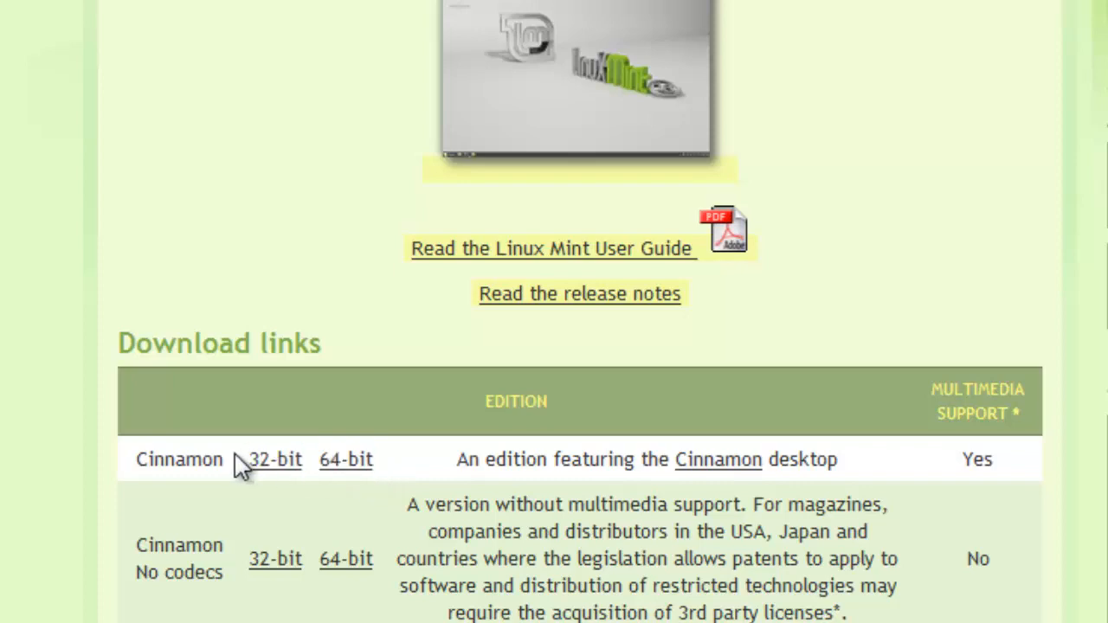
# - Choose the James Madison University mirror in North America for the Cinnamon 32-bit DVD ISO
pyautogui.scroll(-3)
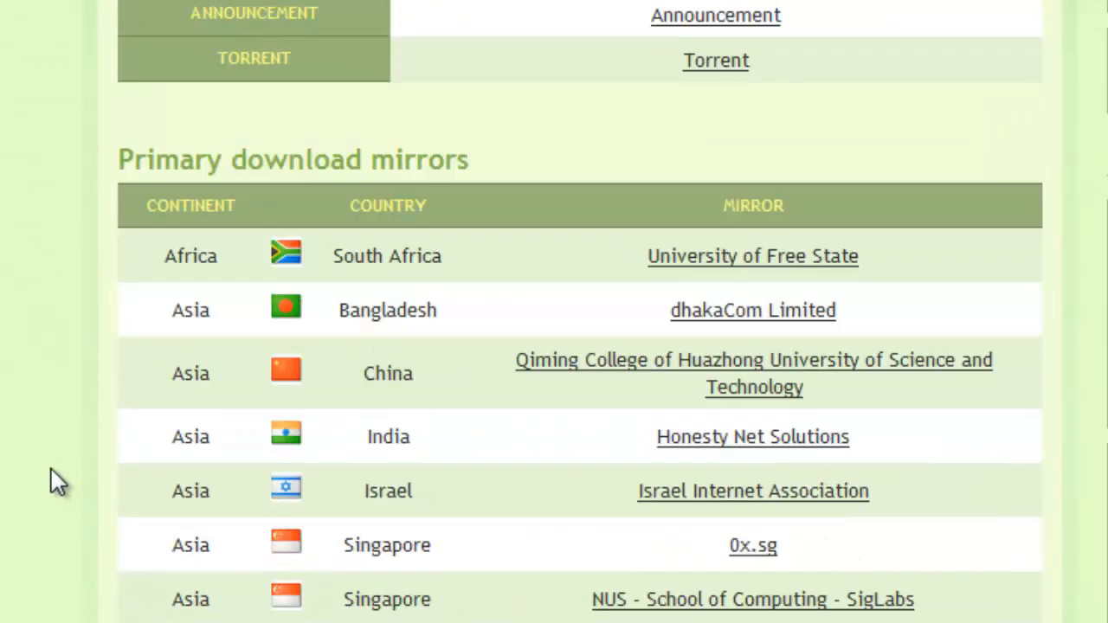
pyautogui.scroll(-3)
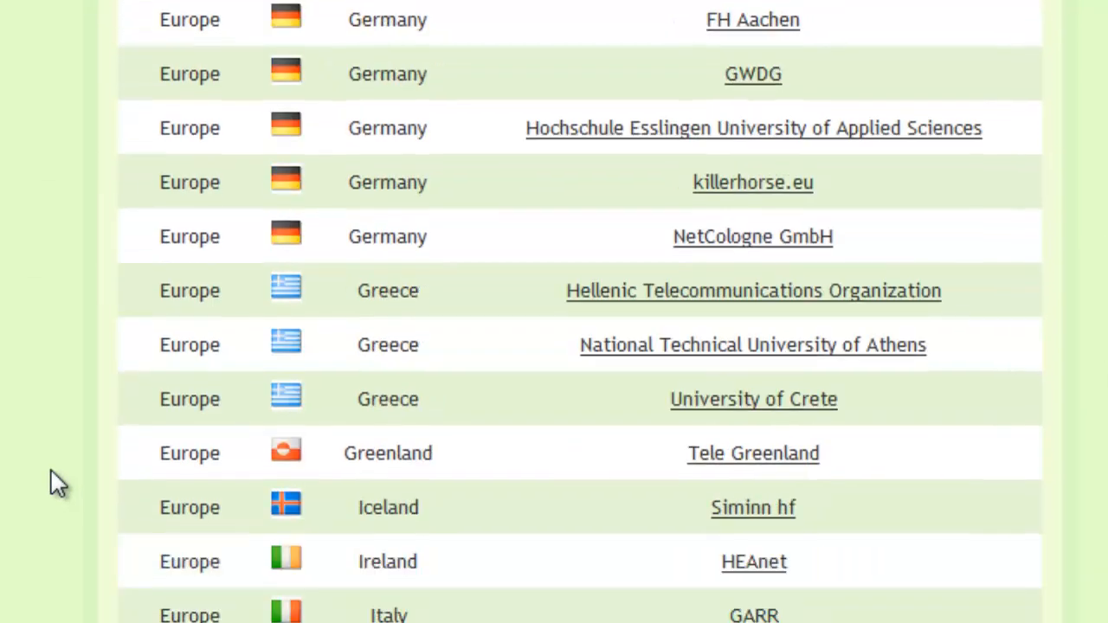
pyautogui.scroll(-3)
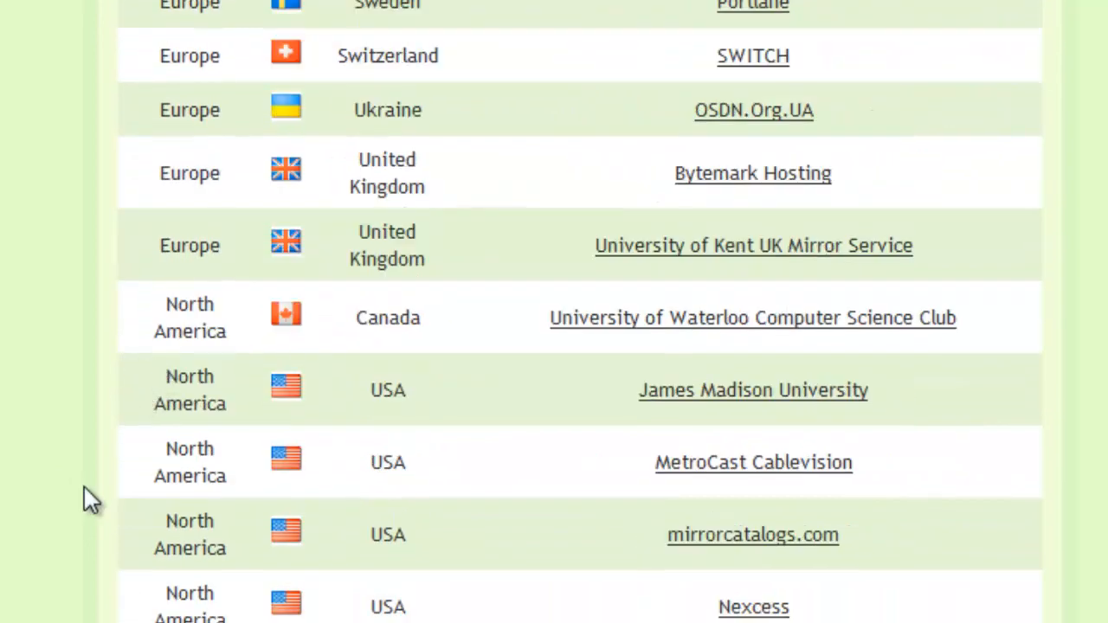
pyautogui.moveTo(696, 450)
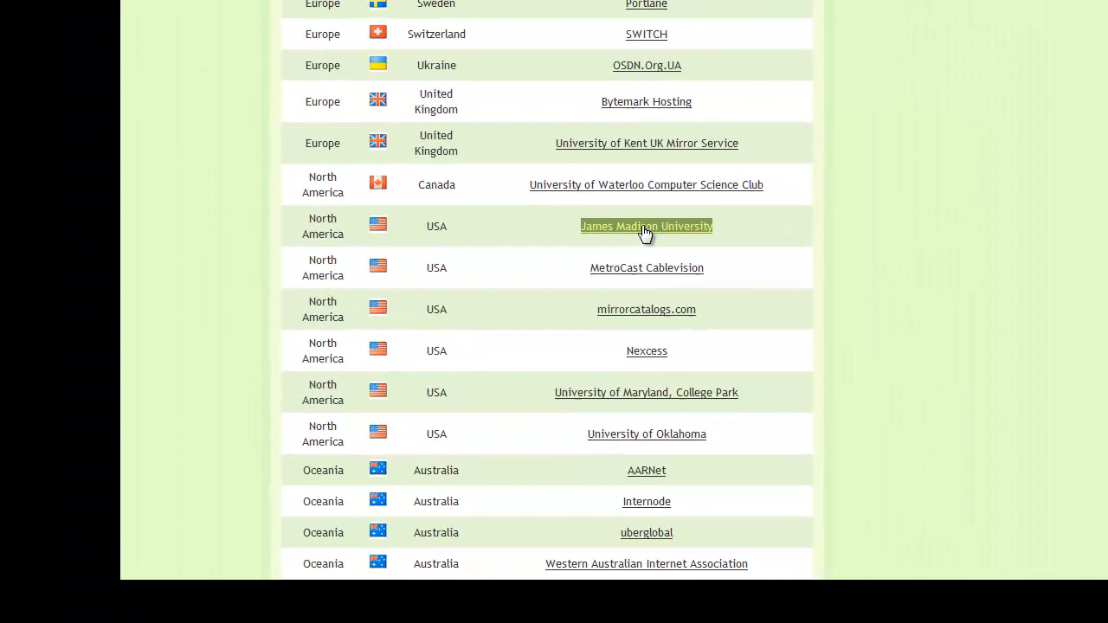
pyautogui.click(646, 225)
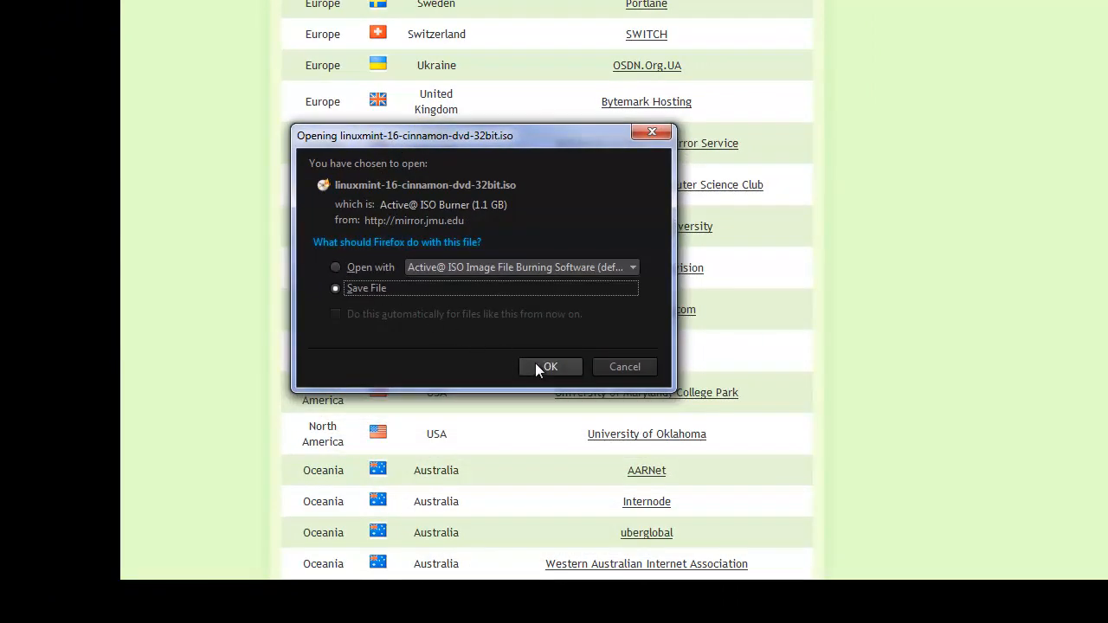
# - Confirm Save File so linuxmint-16-cinnamon-dvd-32bit.iso starts downloading in Firefox
pyautogui.click(551, 367)
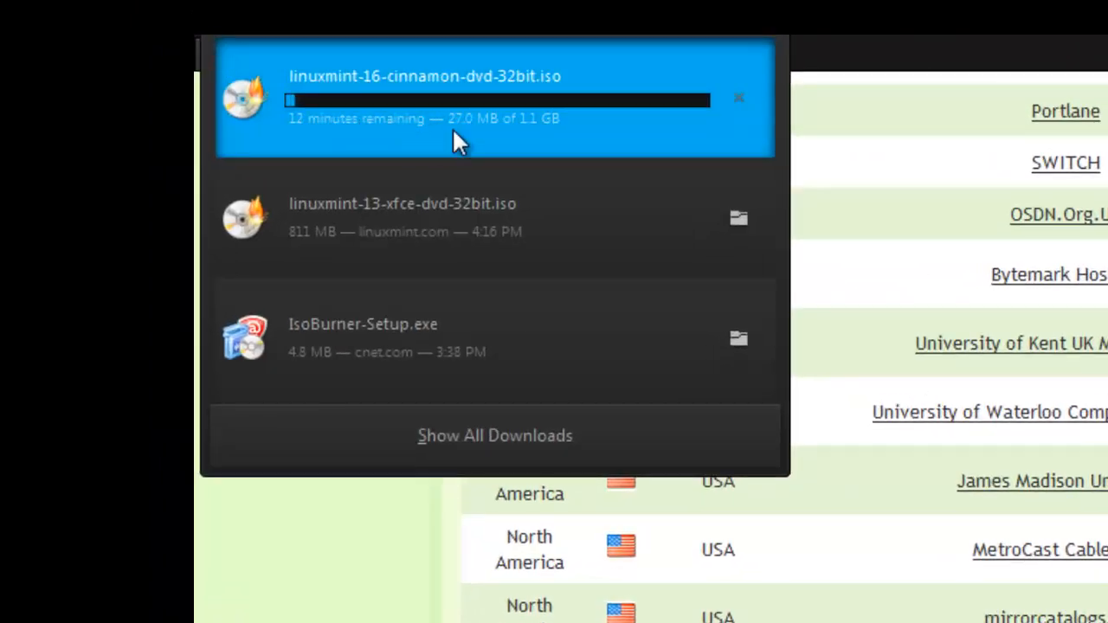
pyautogui.moveTo(467, 142)
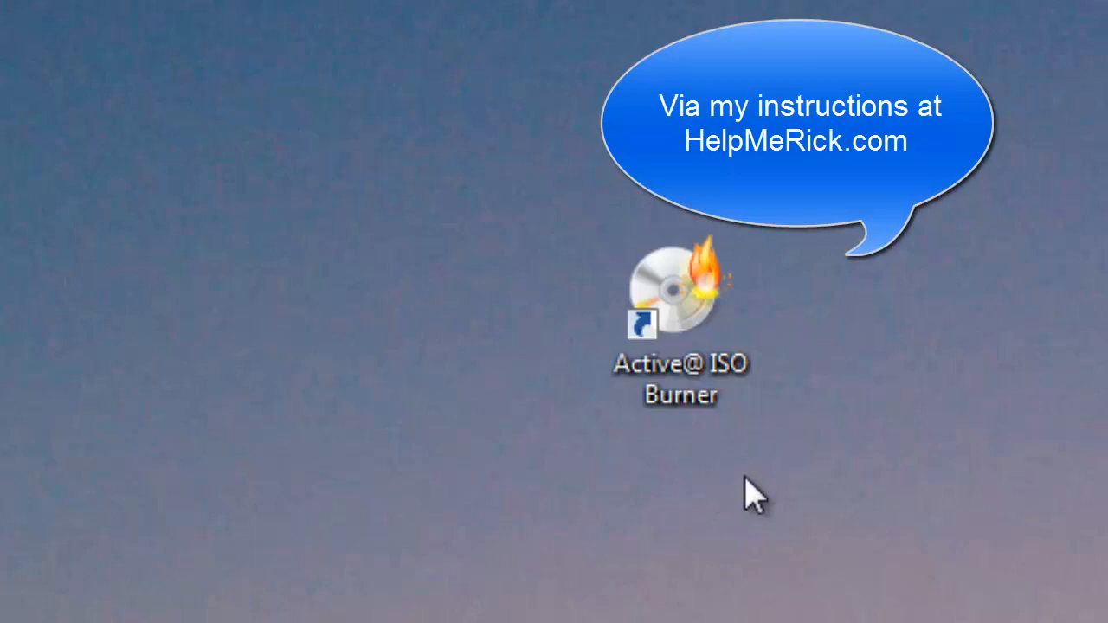
pyautogui.moveTo(693, 325)
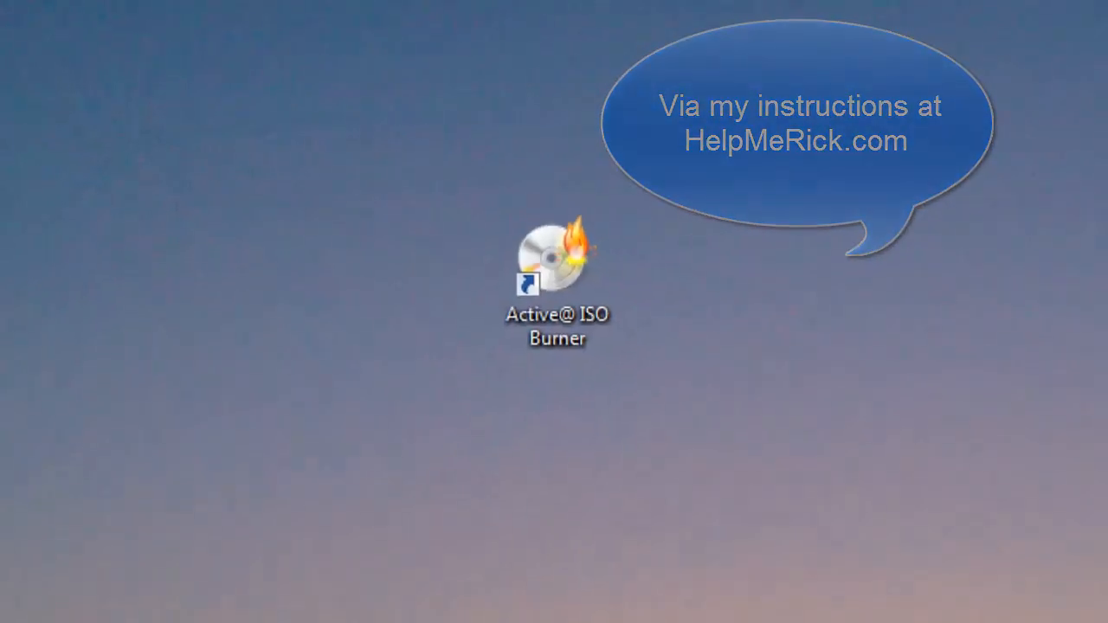
# - Launch Active@ ISO Burner, load linuxmint-13-xfce-dvd-32bit.iso from Downloads and start burning to the DVD
pyautogui.doubleClick(558, 260)
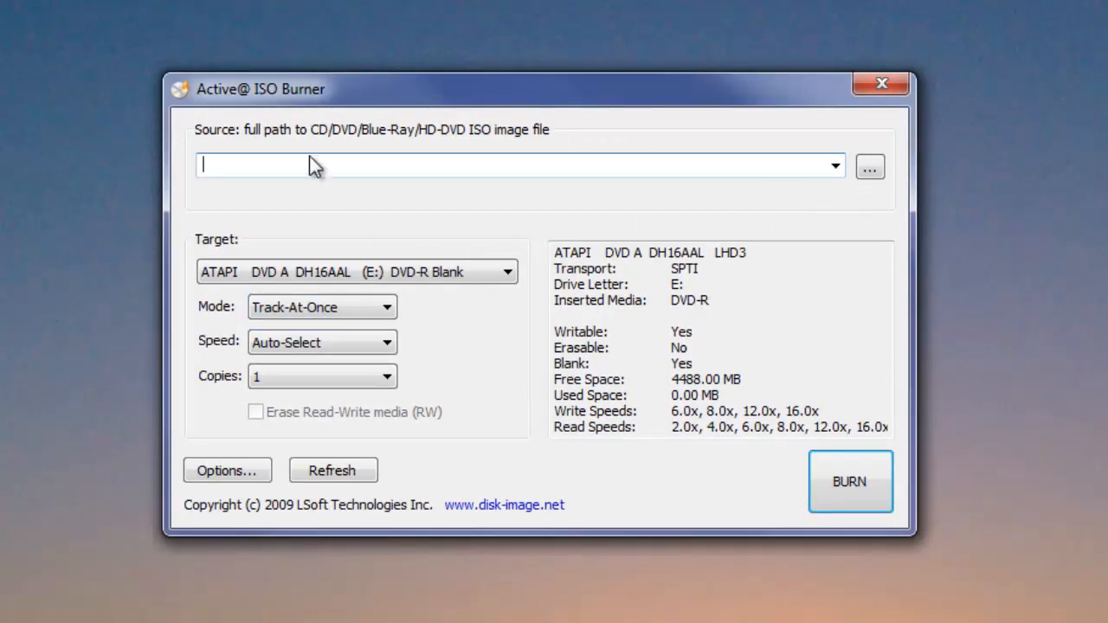
pyautogui.moveTo(277, 128)
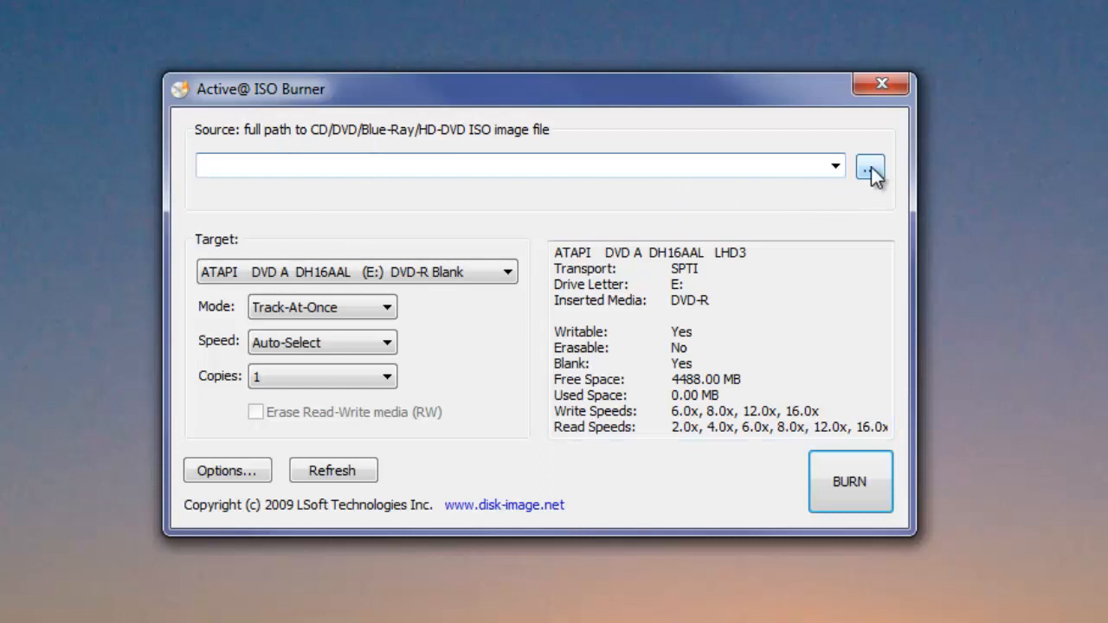
pyautogui.click(870, 166)
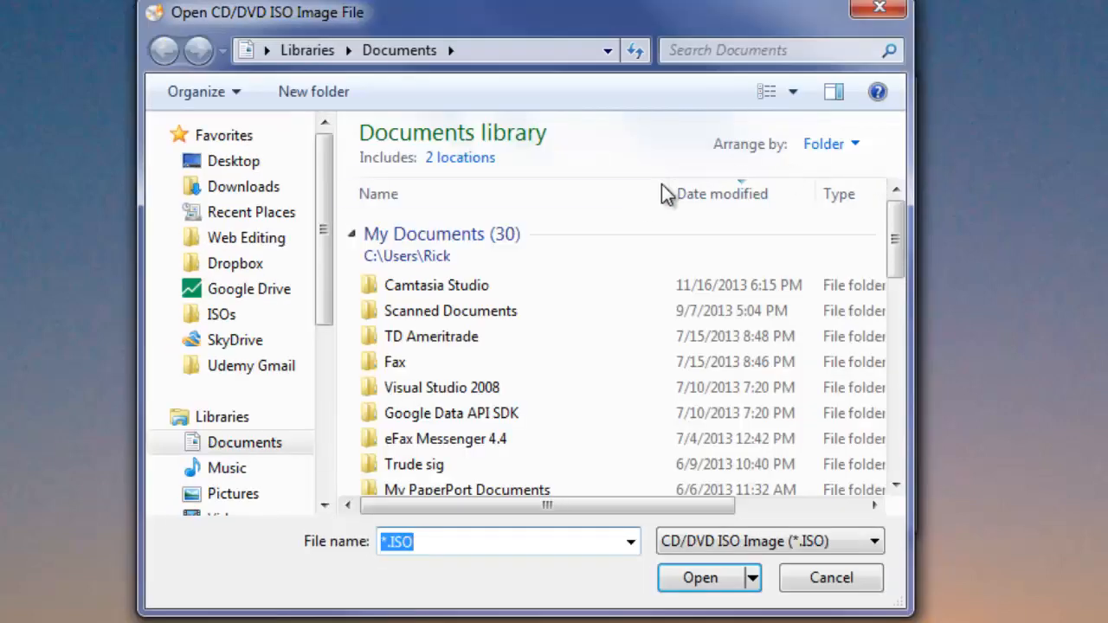
pyautogui.click(243, 187)
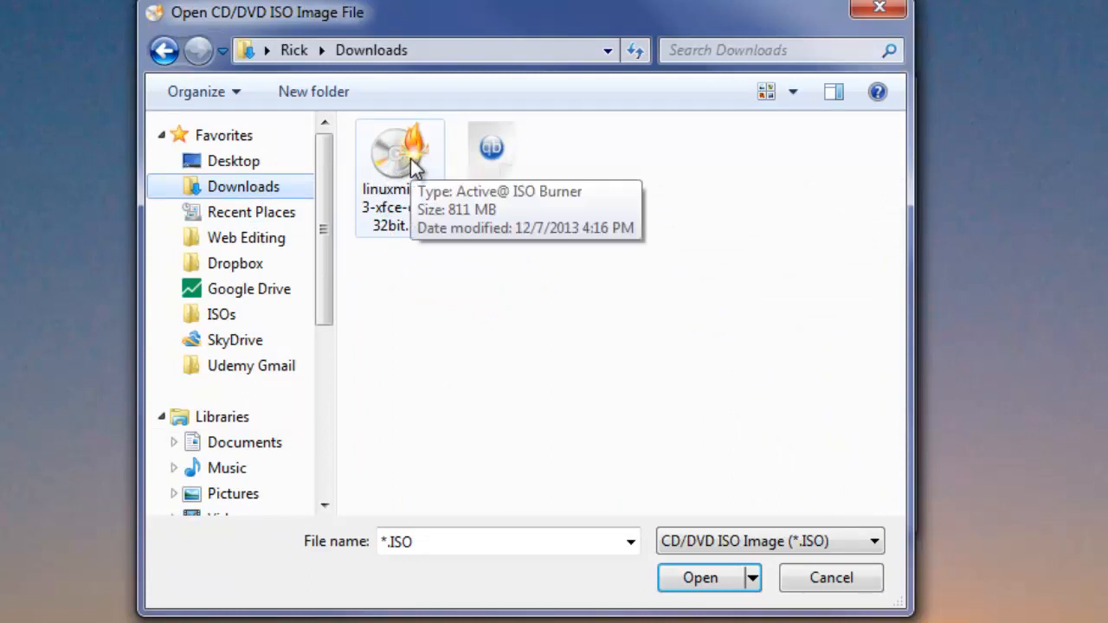
pyautogui.doubleClick(399, 153)
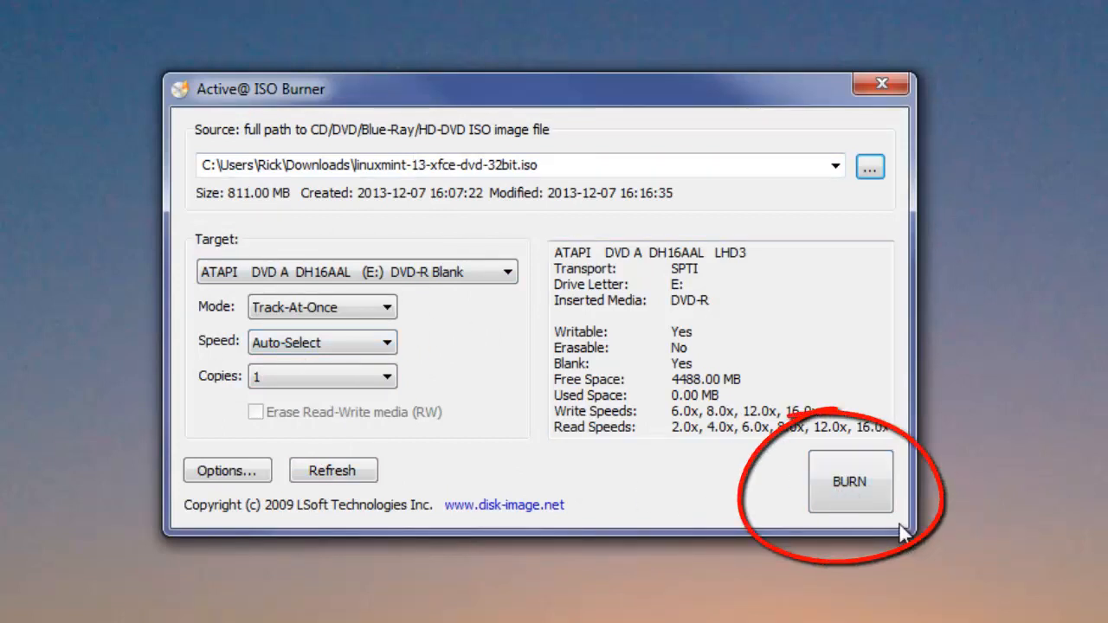
pyautogui.click(848, 481)
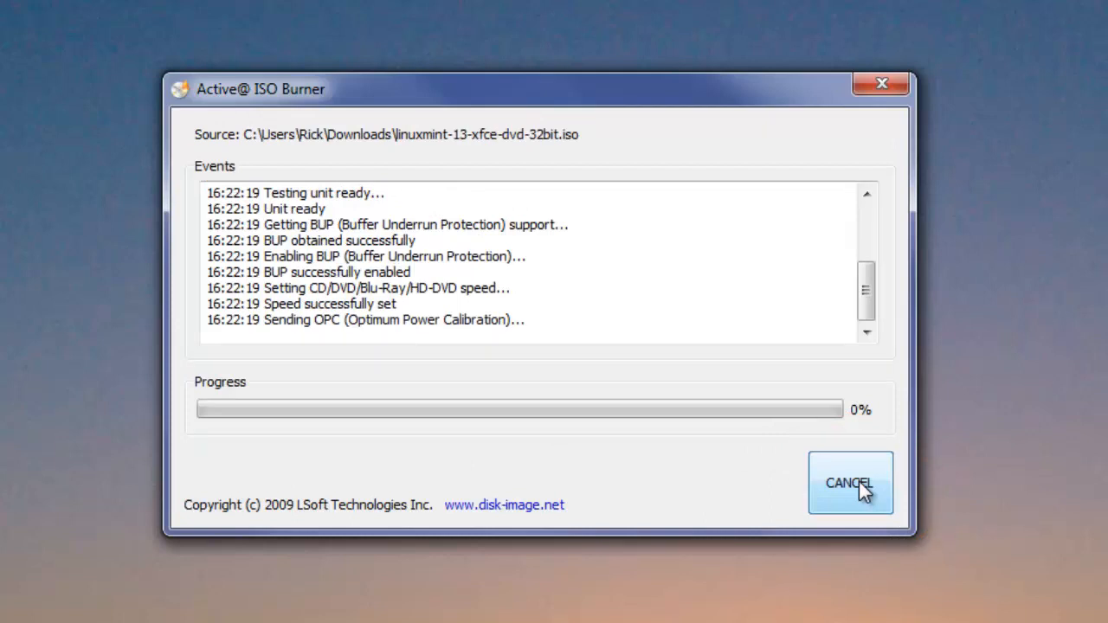
pyautogui.moveTo(448, 364)
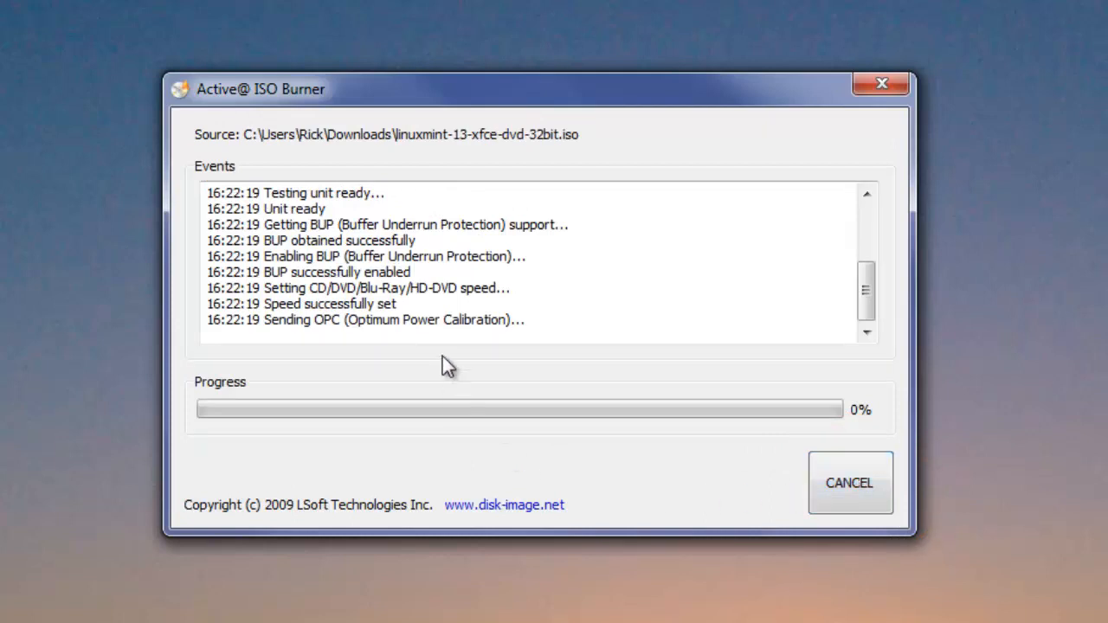
pyautogui.moveTo(568, 496)
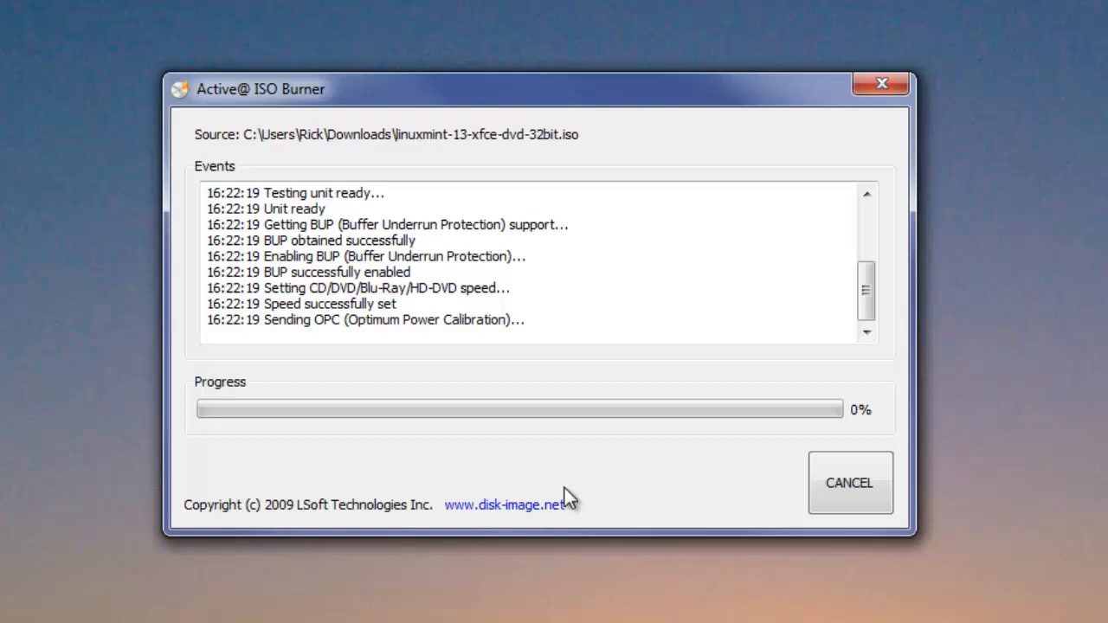